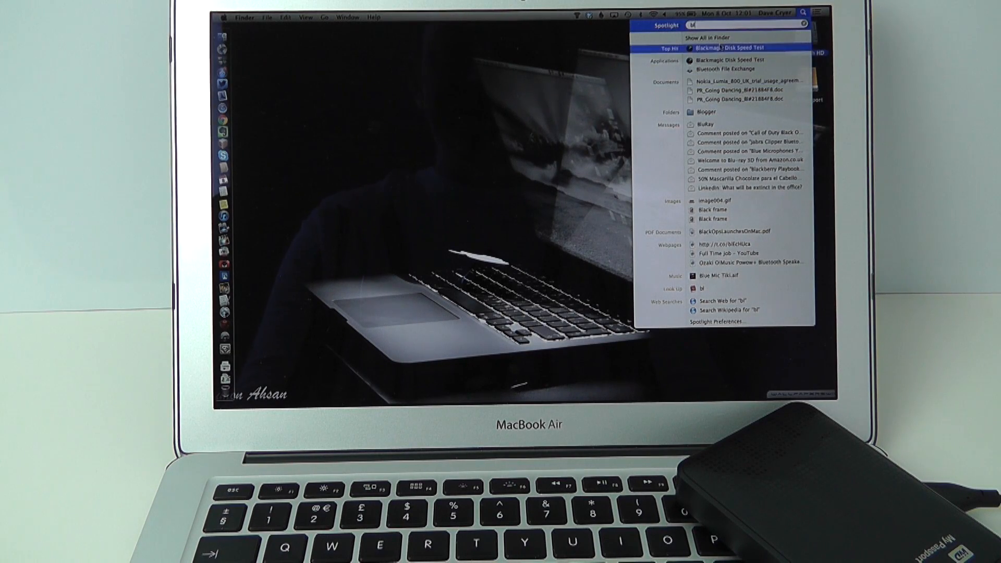
Launch Blackmagic Disk Speed Test from the Spotlight top hit.
{"action": "left_click", "coordinate": [741, 47]}
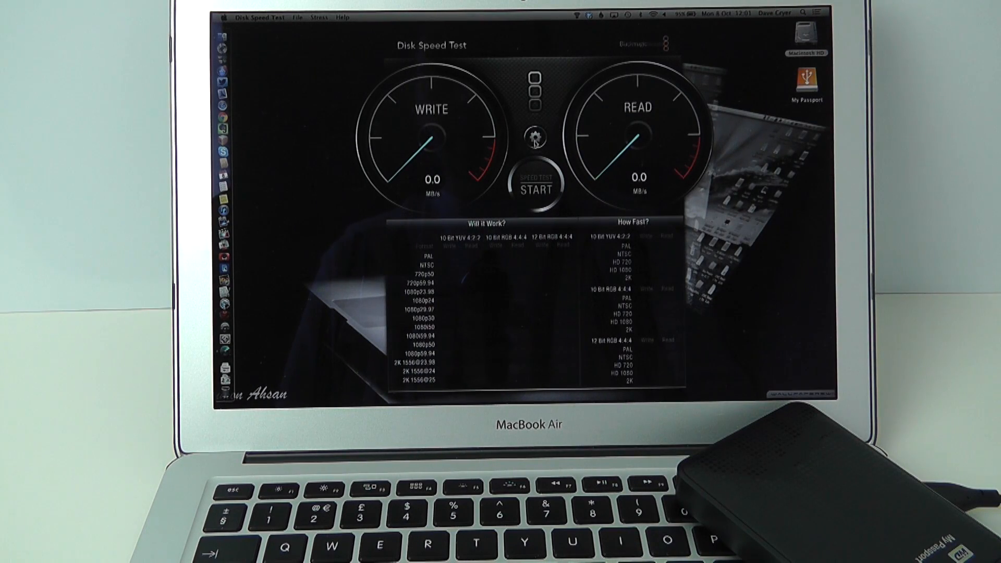
Set the My Passport external drive as the speed test's target drive.
{"action": "left_click", "coordinate": [534, 138]}
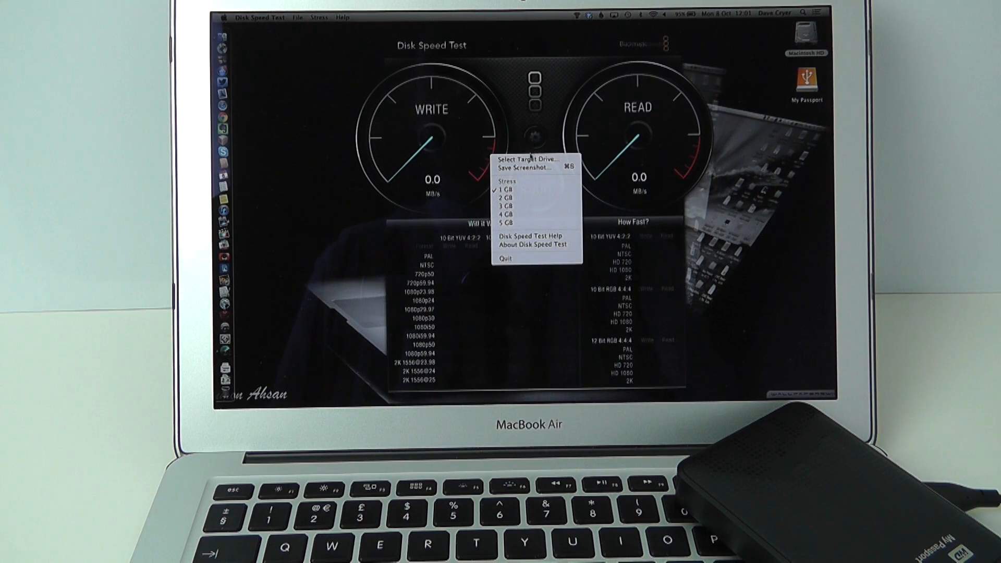
{"action": "left_click", "coordinate": [528, 159]}
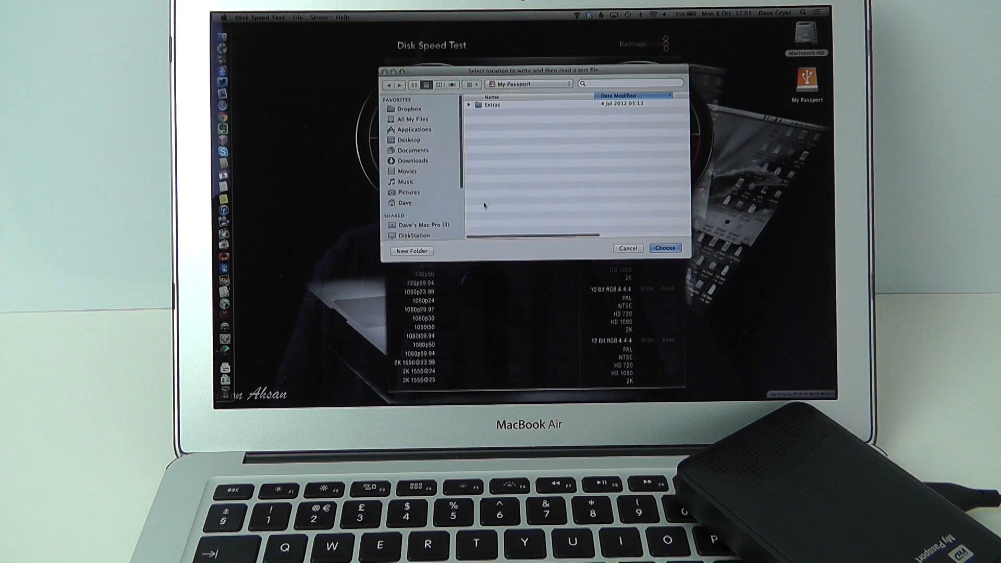
{"action": "scroll", "scroll_direction": "down", "scroll_amount": 3}
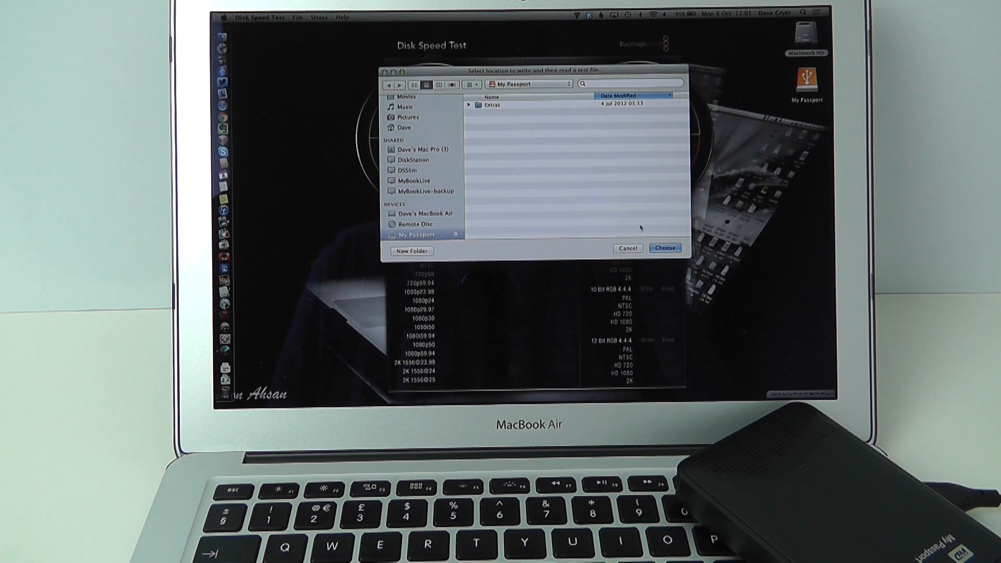
{"action": "left_click", "coordinate": [665, 248]}
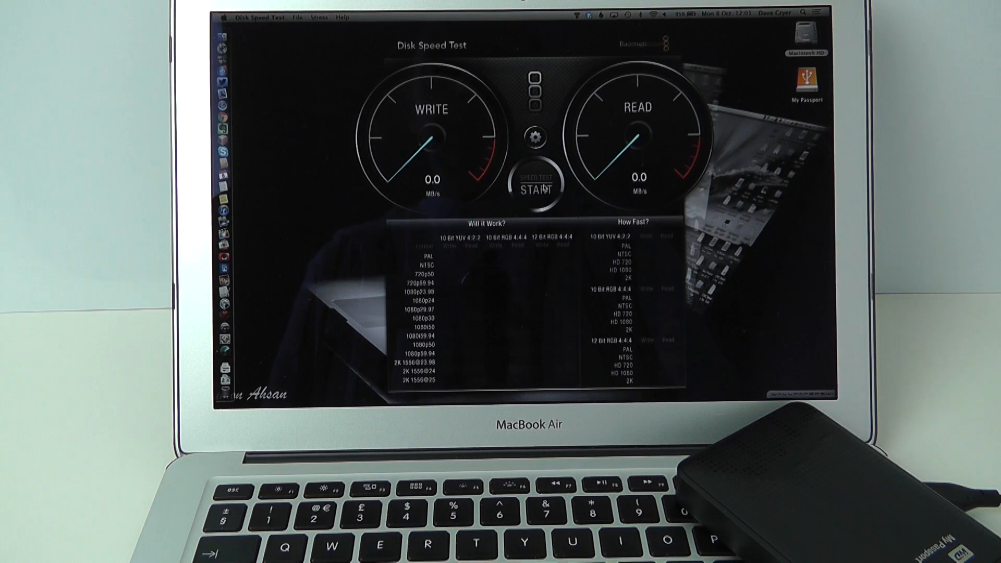
Run the speed test on My Passport, reaching 55.7 MB/s write and 103.3 MB/s read.
{"action": "left_click", "coordinate": [537, 186]}
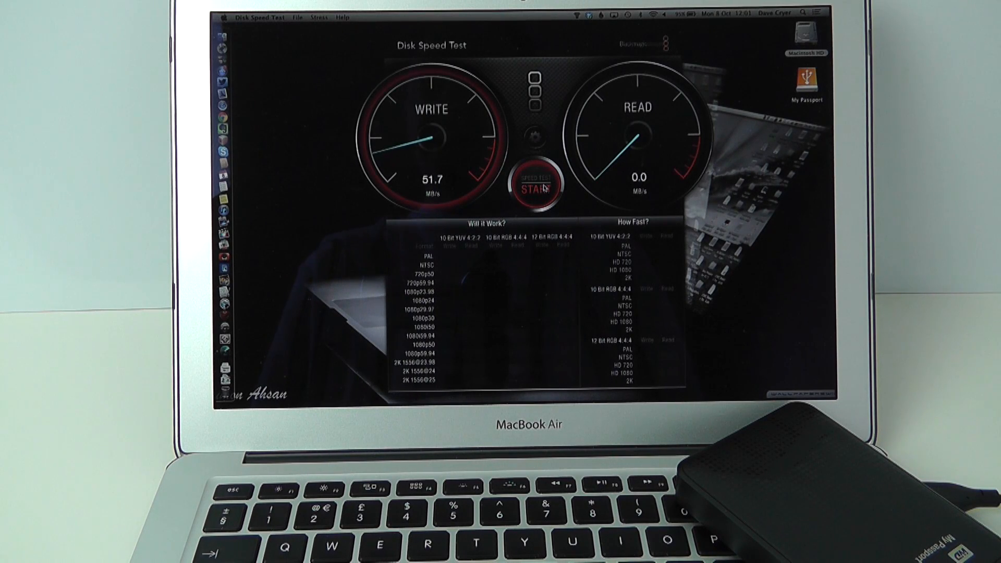
{"action": "left_click", "coordinate": [536, 185]}
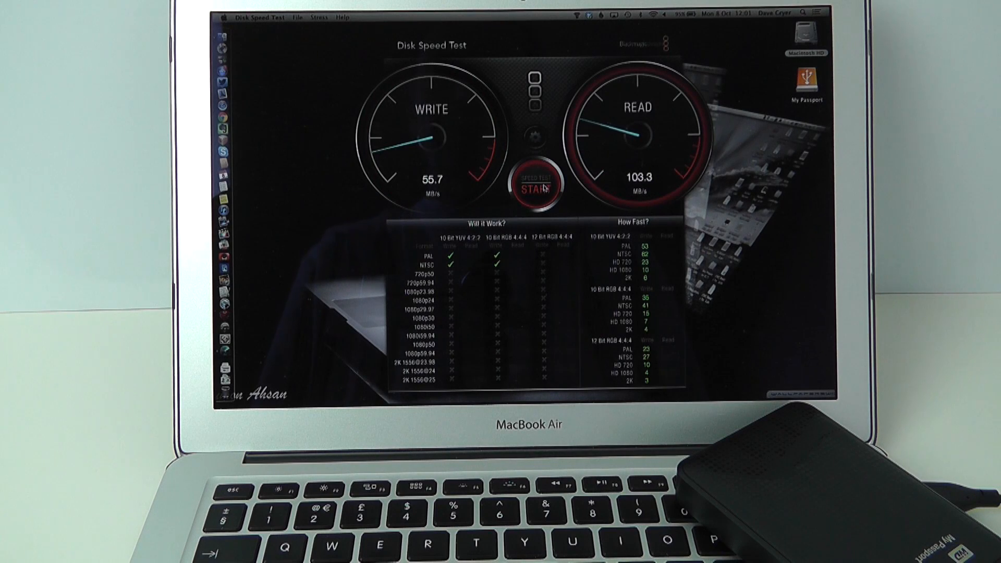